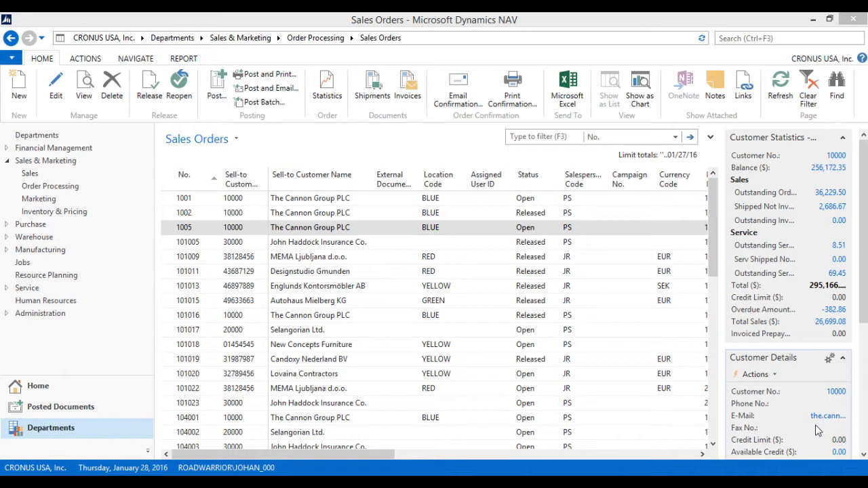
mouse_move(735, 429)
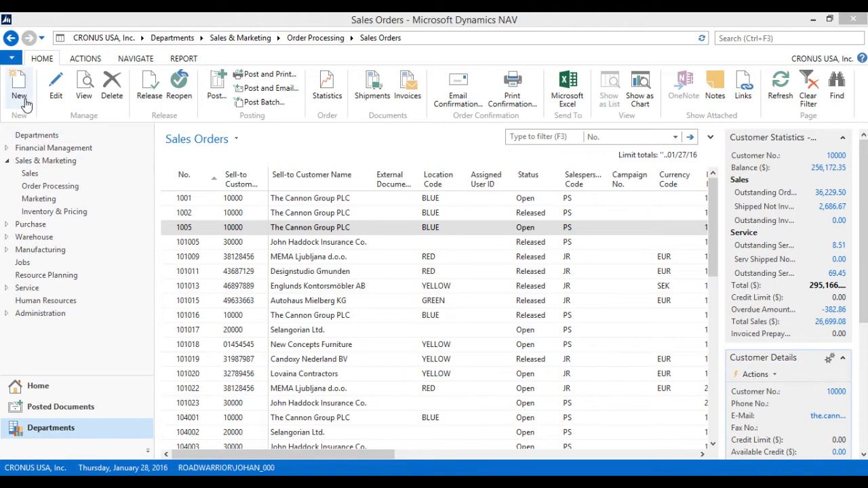
Create sales order 1008 for customer 10000, The Cannon Group PLC
left_click(19, 86)
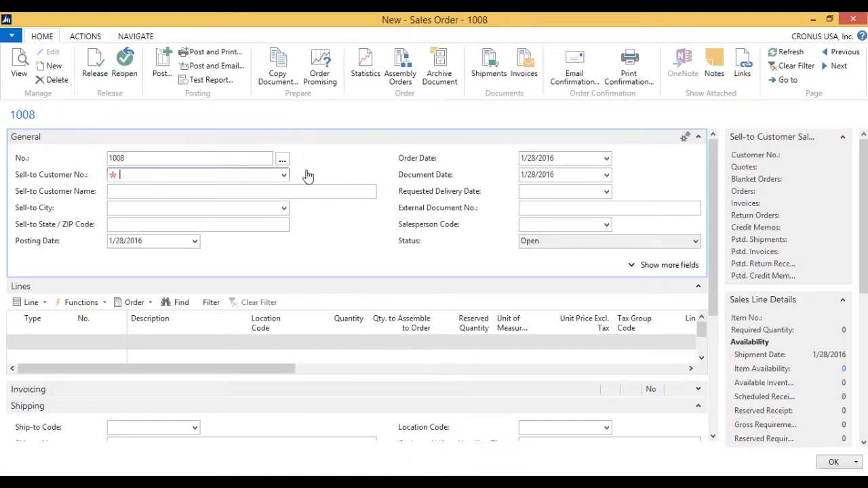
type("the can")
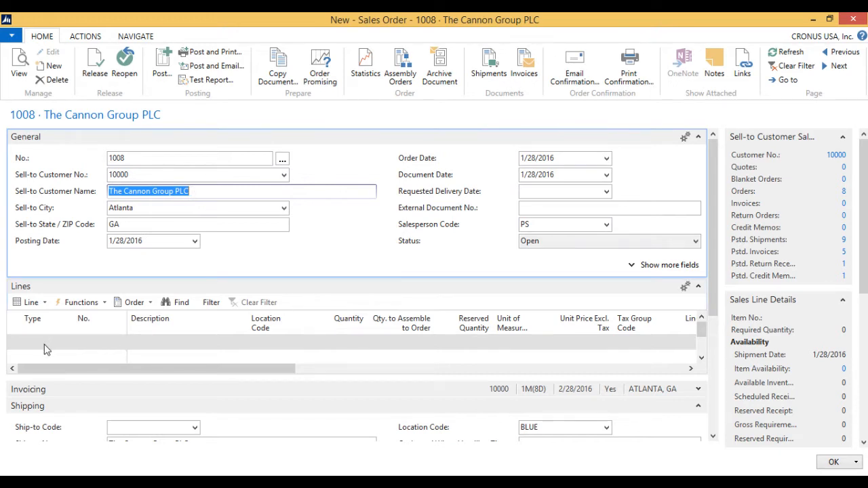
Add a line for item 70062 Coffee Mug - Standard with quantity 25
left_click(48, 342)
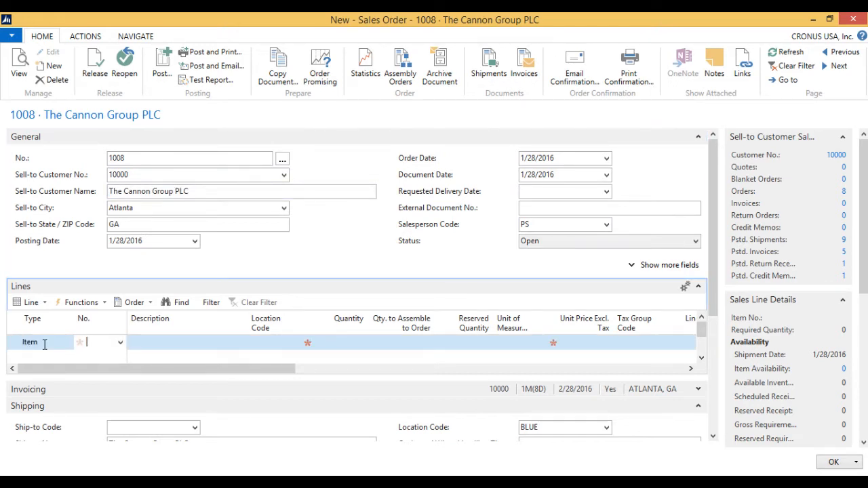
type("coff")
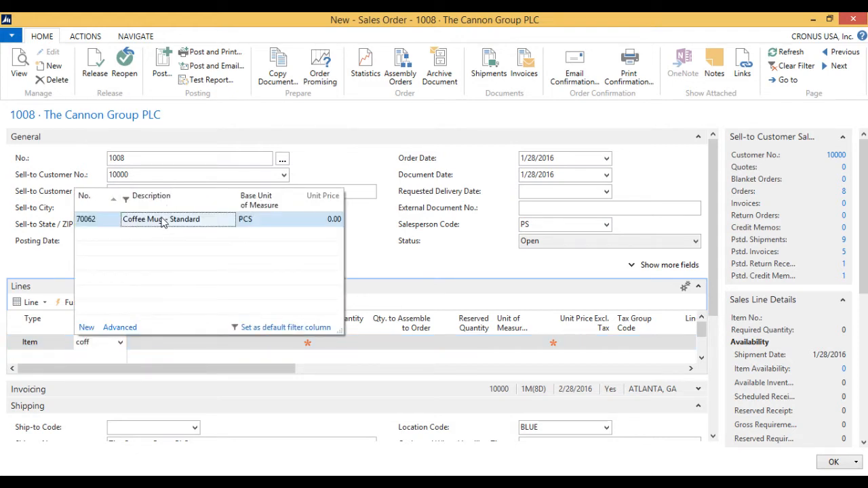
left_click(143, 219)
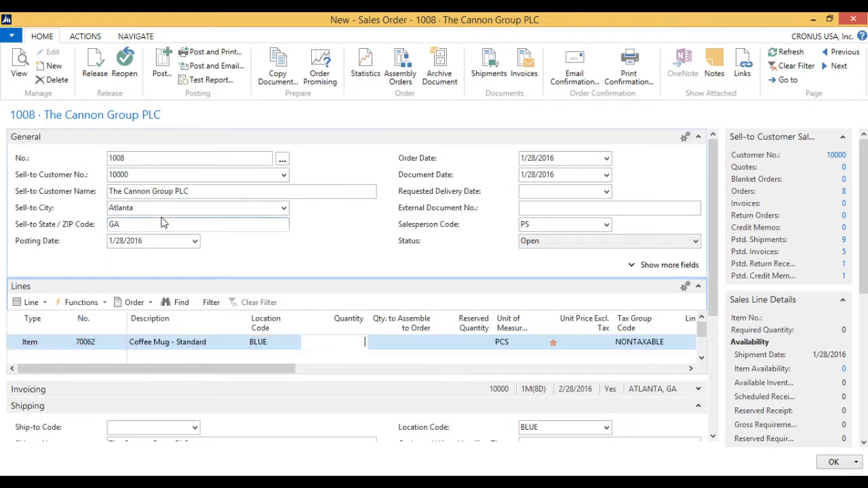
type("25")
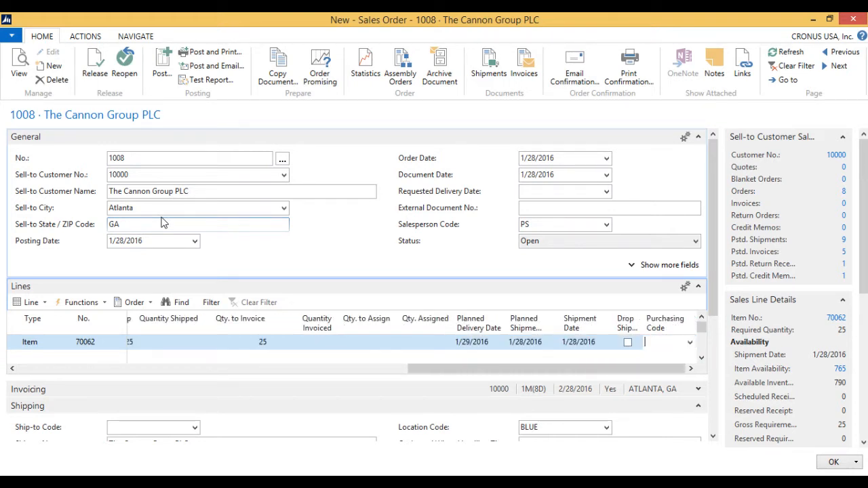
mouse_move(188, 225)
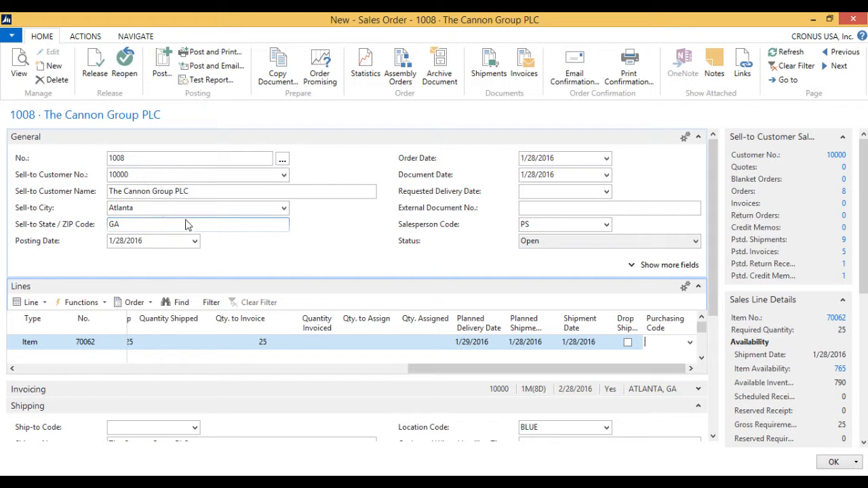
mouse_move(494, 284)
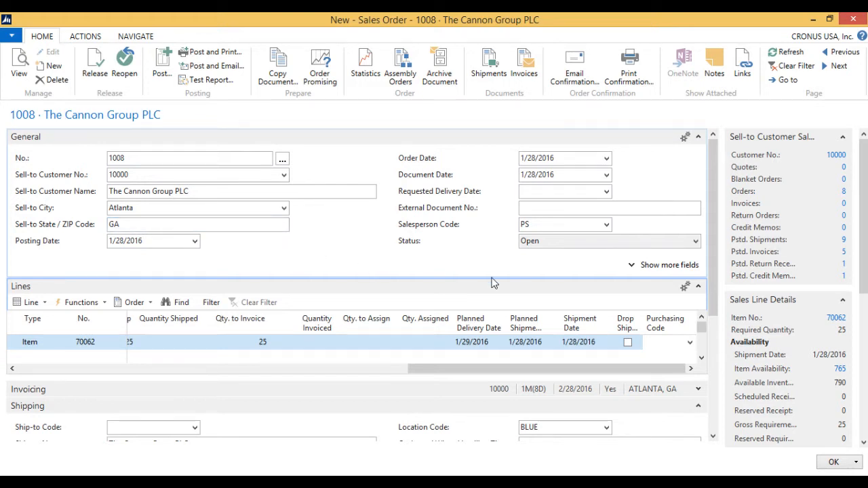
mouse_move(689, 344)
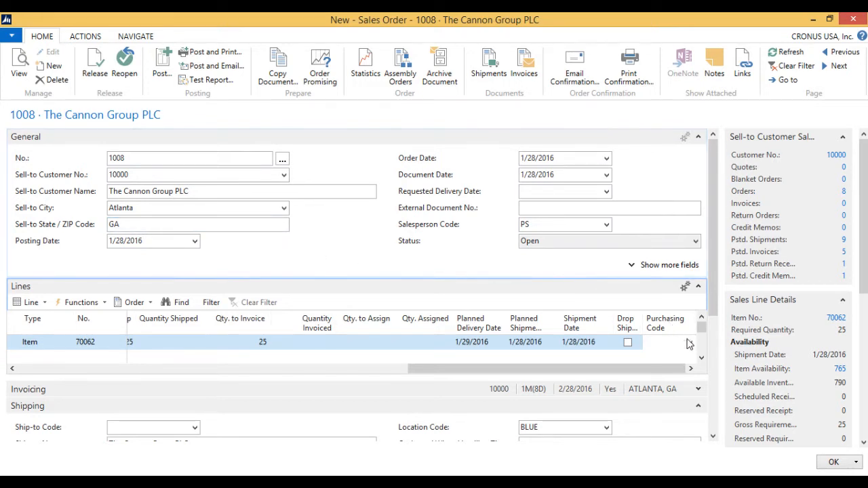
Set the coffee mug line's purchasing code to DROP SHIP and close the order
left_click(692, 342)
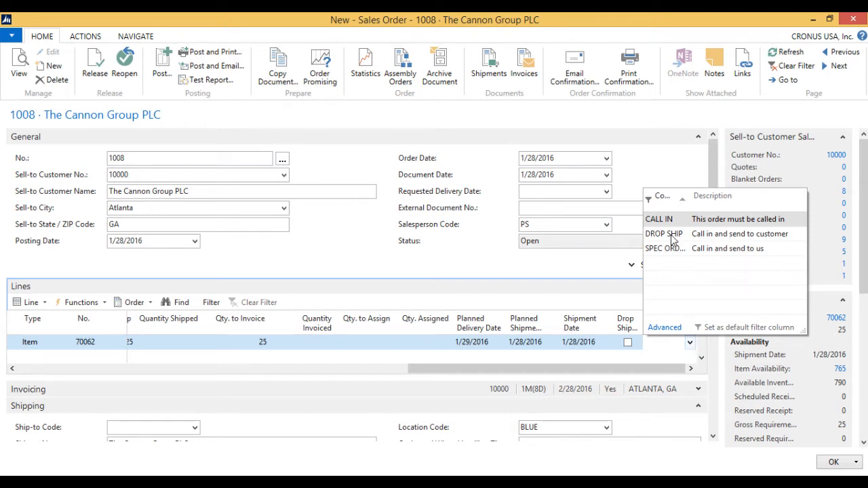
left_click(664, 234)
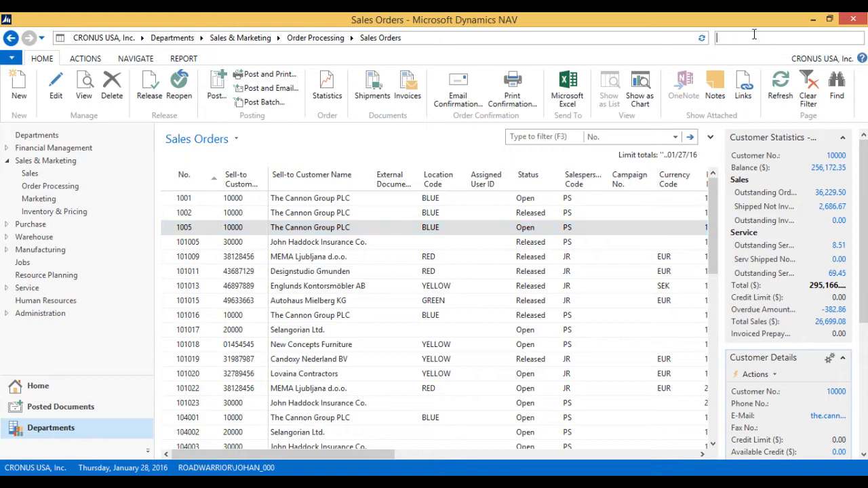
Search for Purchase Orders, go to that list and start a new purchase order
type("purchase ord")
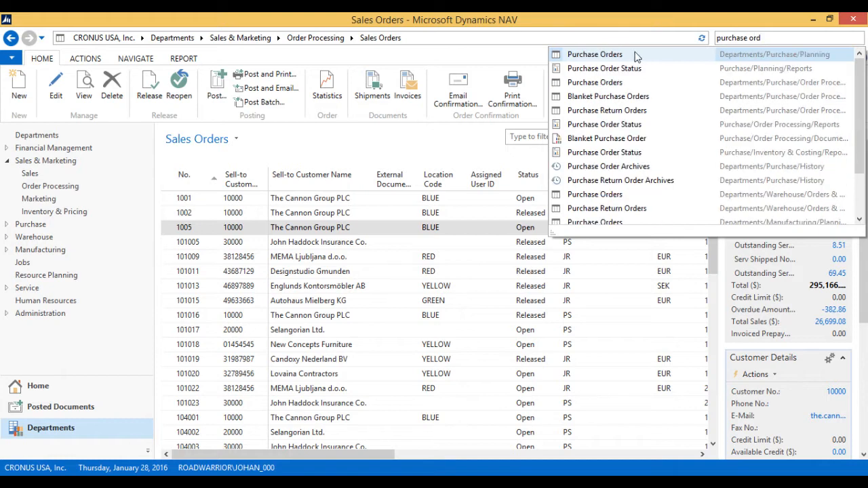
left_click(594, 54)
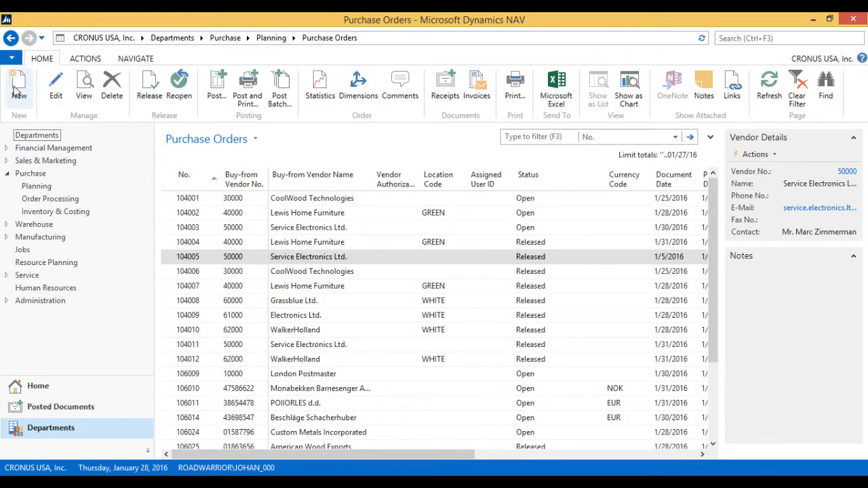
left_click(19, 84)
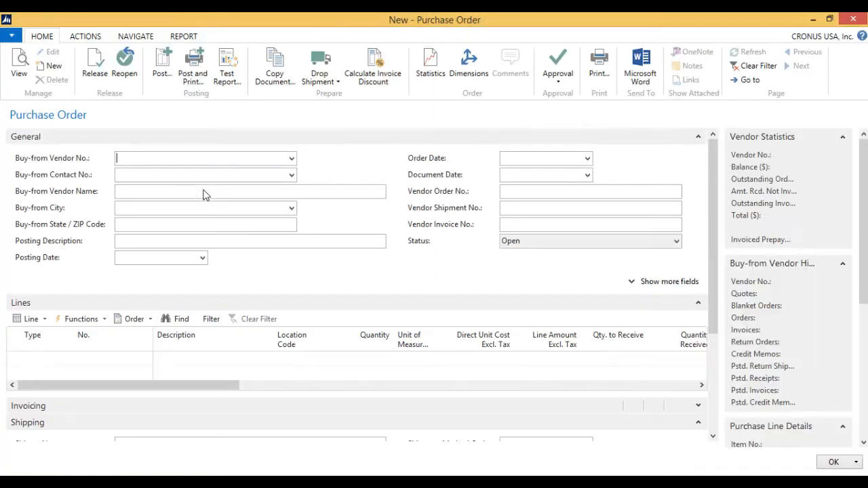
Set vendor 01587796 Custom Metals Incorporated on purchase order 106030 and start an item line
left_click(203, 157)
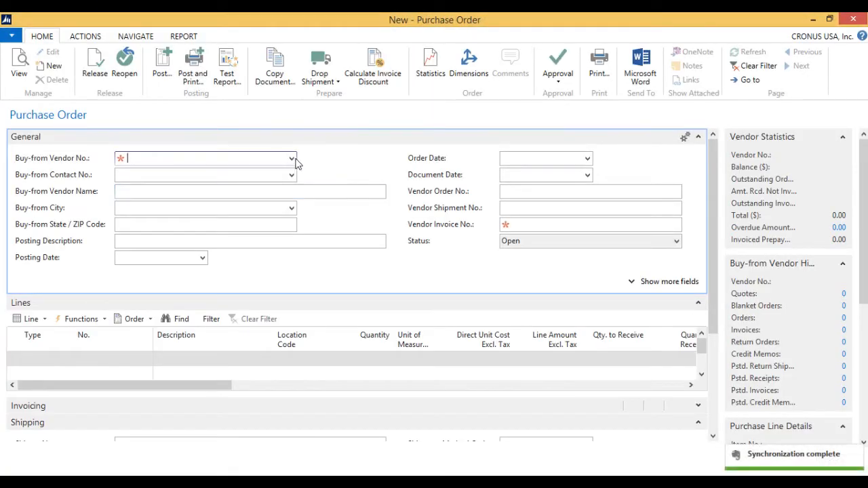
type("01587796")
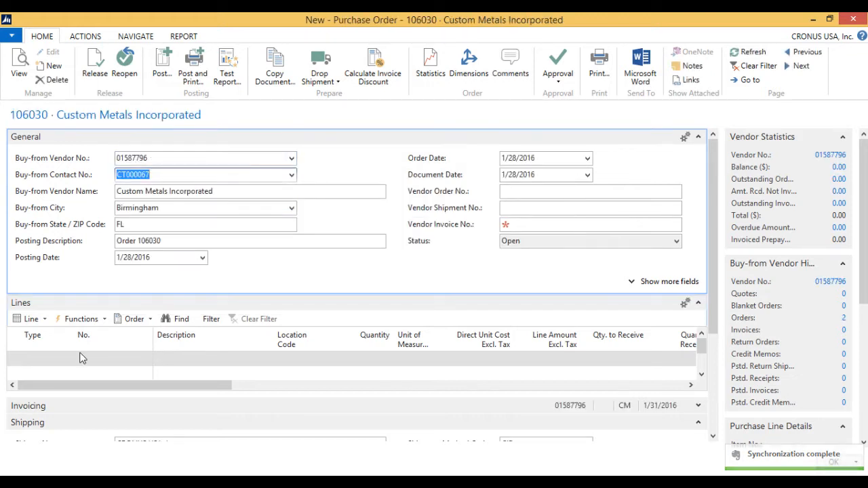
left_click(44, 360)
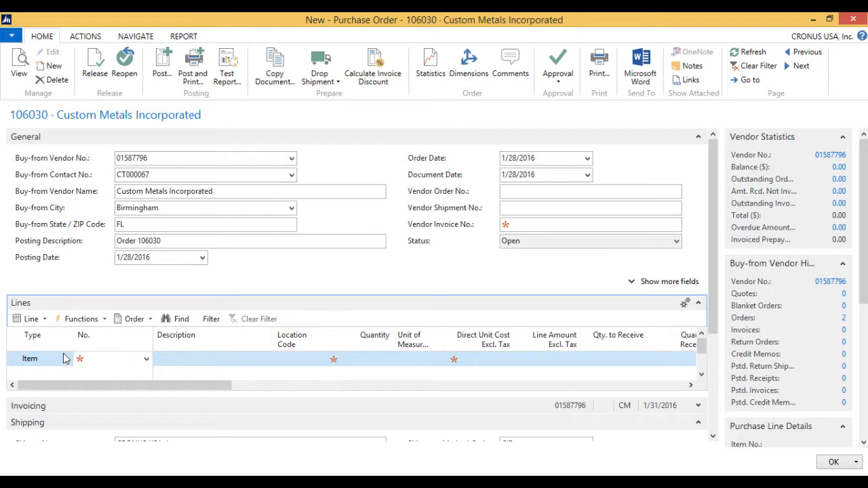
right_click(65, 358)
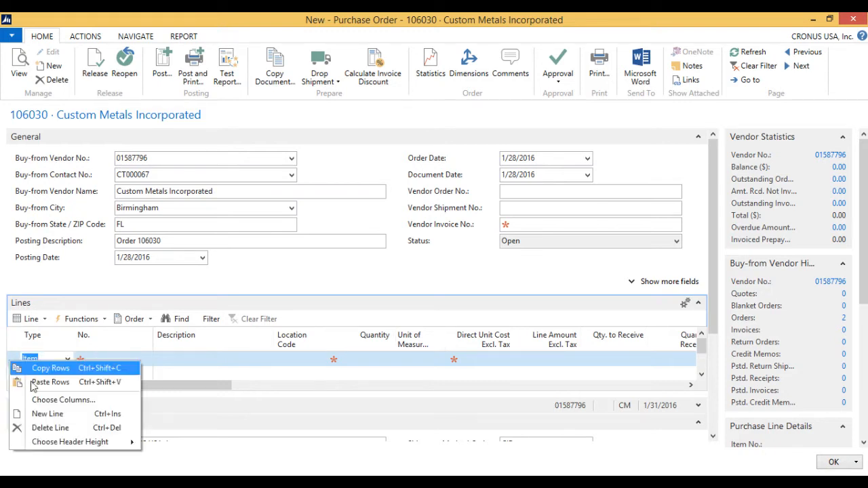
Delete the empty item line from purchase order 106030 and confirm
left_click(50, 427)
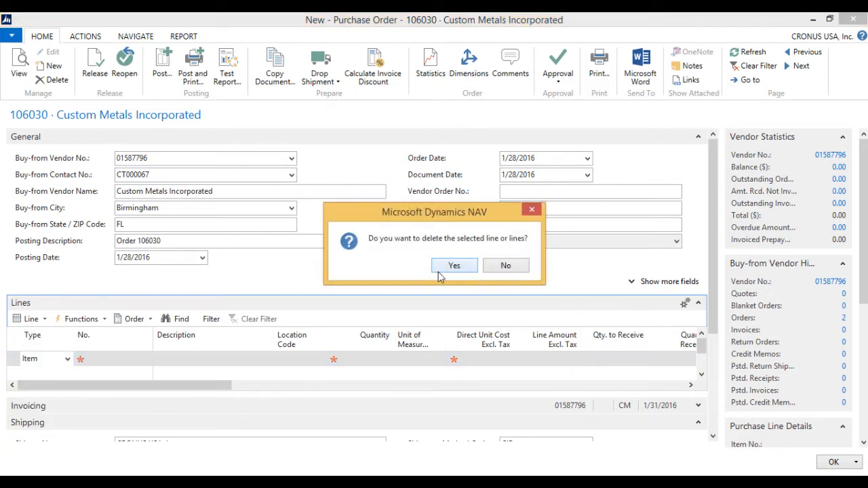
left_click(453, 265)
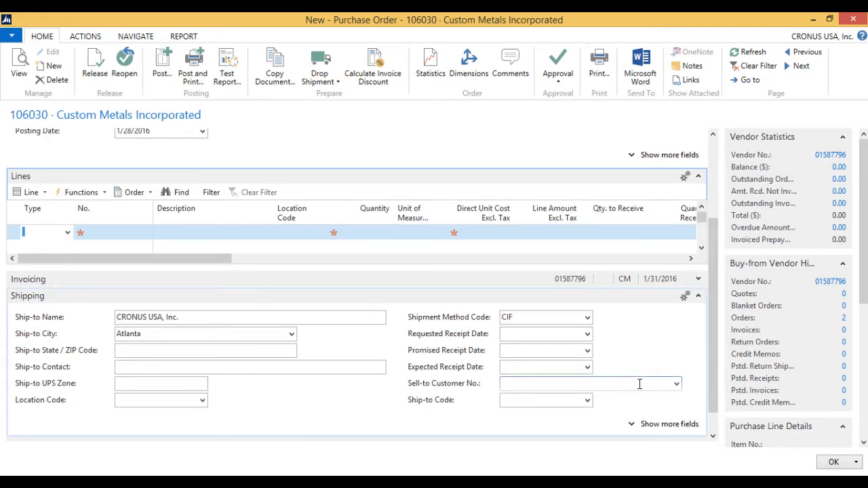
Choose sell-to customer 10000, The Cannon Group PLC, shipping to Atlanta, GA
left_click(675, 384)
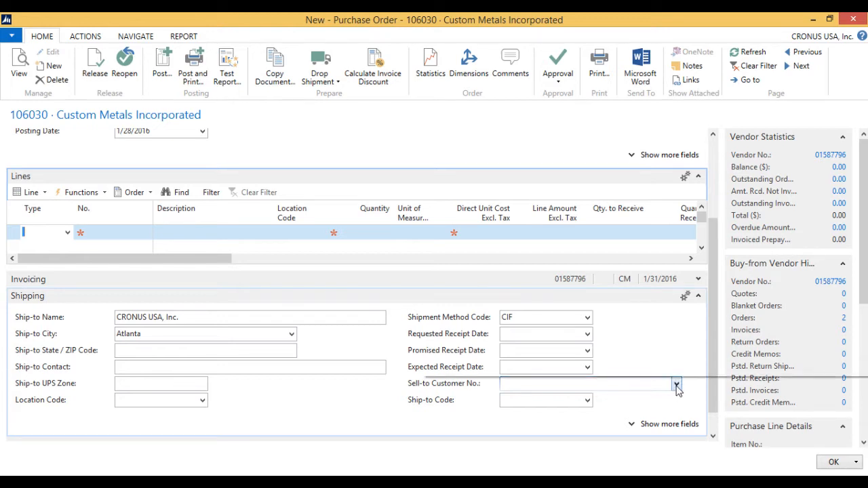
left_click(676, 384)
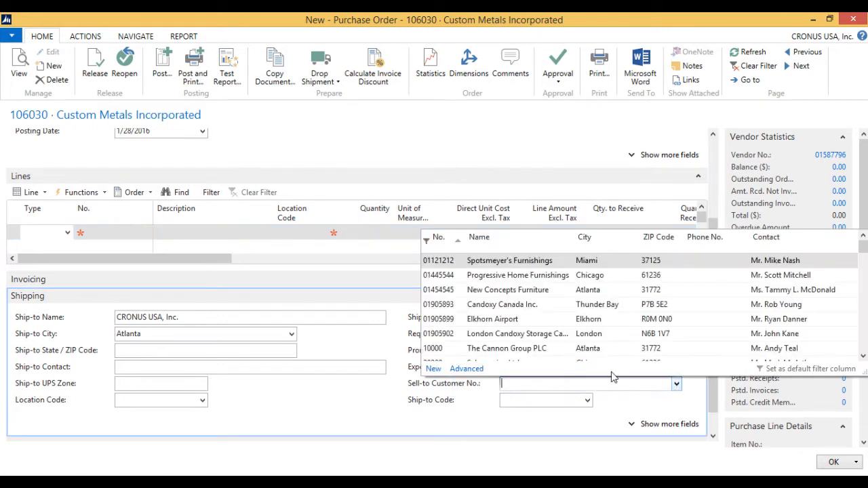
left_click(507, 347)
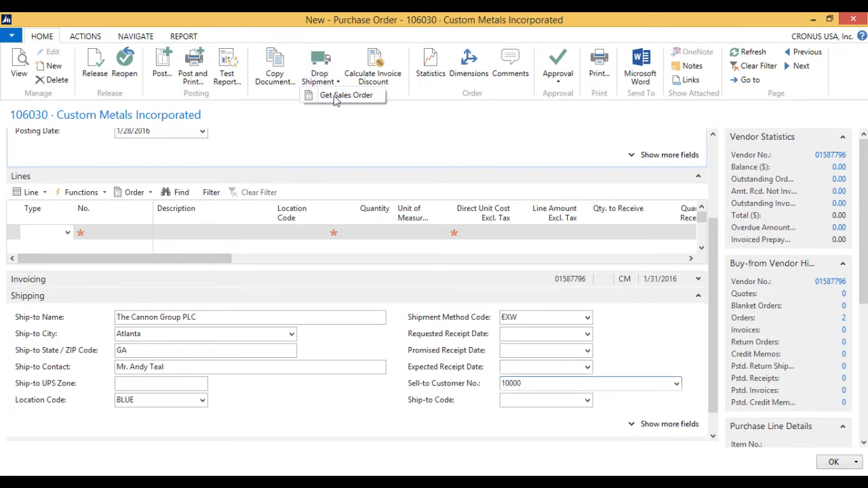
Use Drop Shipment > Get Sales Order to copy order 1008's 25 Coffee Mug - Standard line
left_click(346, 95)
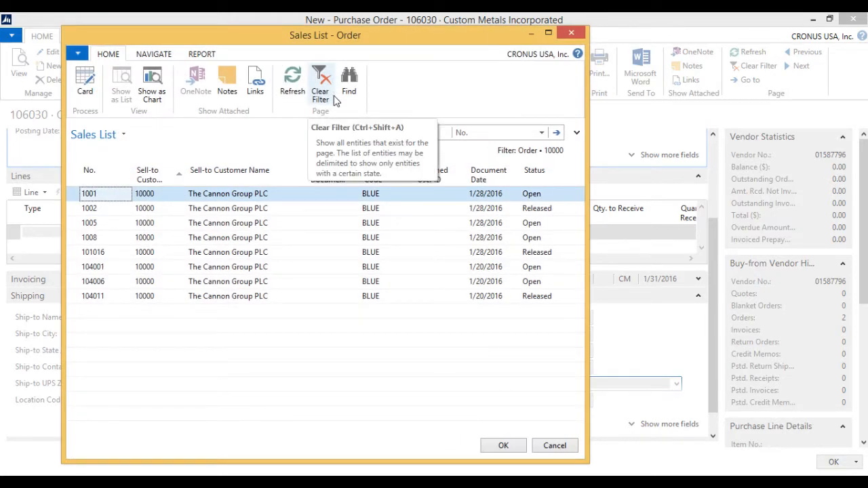
mouse_move(328, 102)
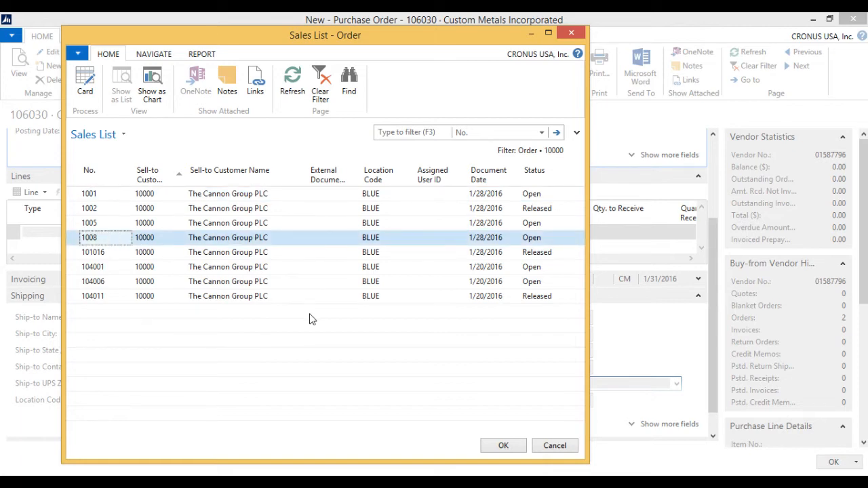
left_click(503, 444)
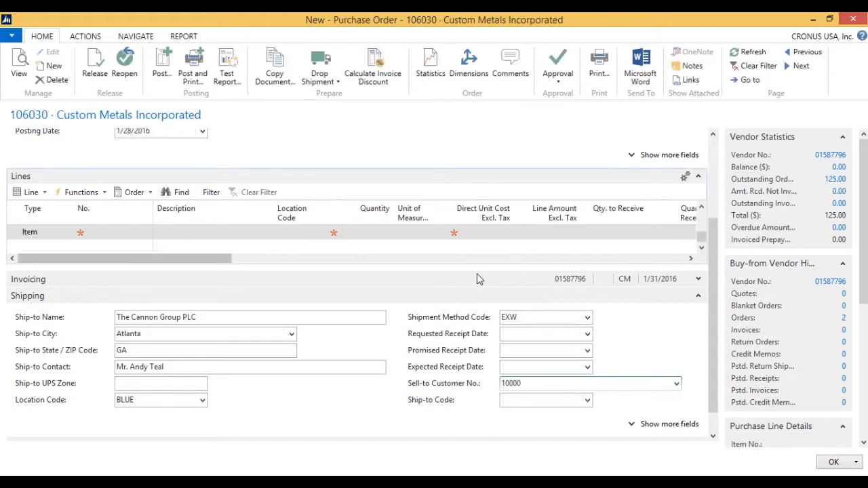
left_click(85, 231)
type("70062")
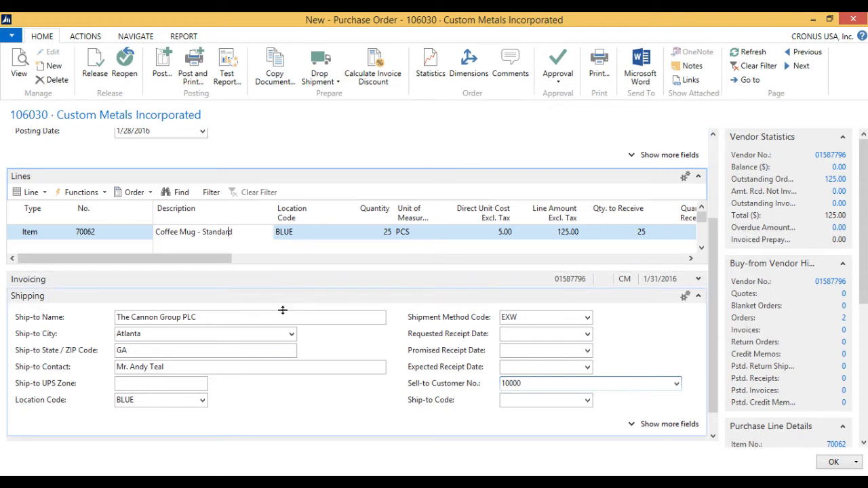
left_click(217, 366)
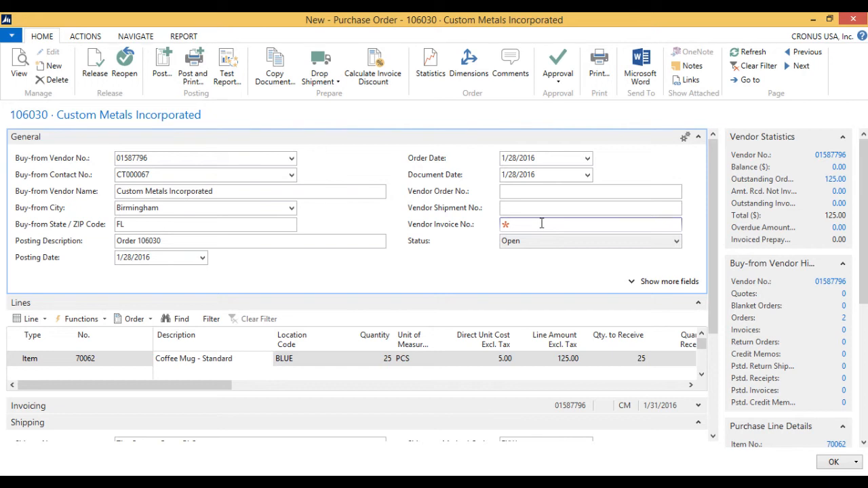
Enter vendor invoice number ABC43243 and start posting the purchase order
type("ABC")
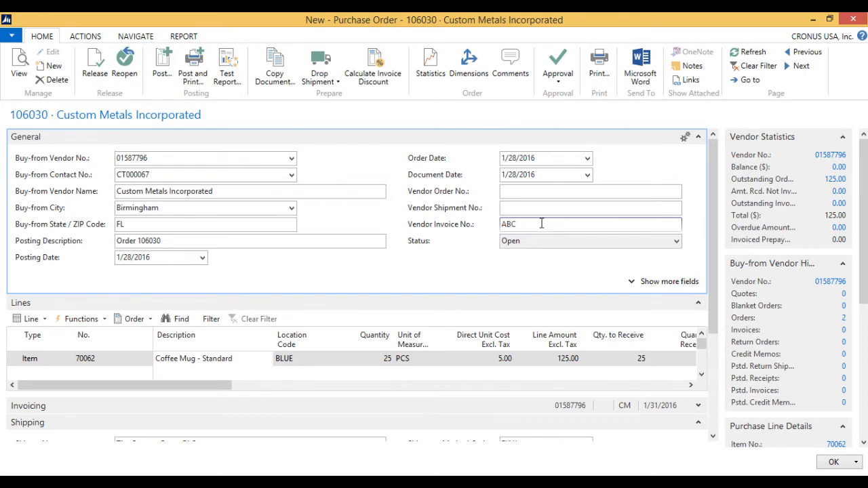
type("43243")
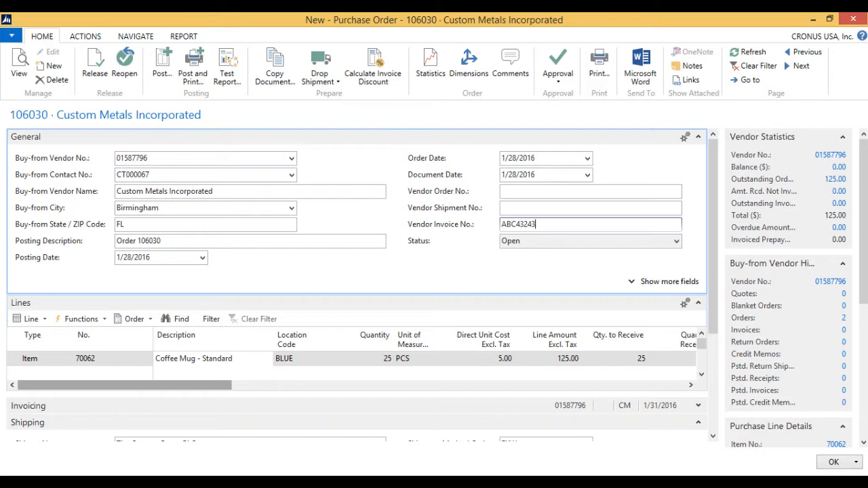
scroll("right", 3)
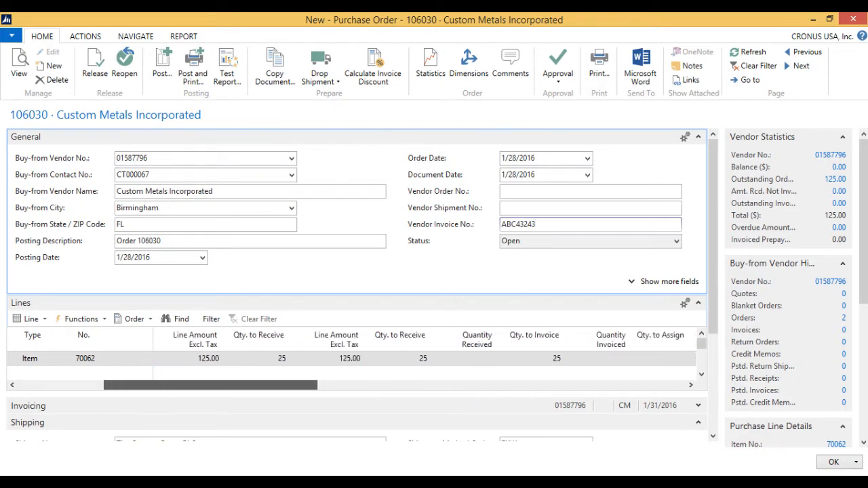
scroll("right", 3)
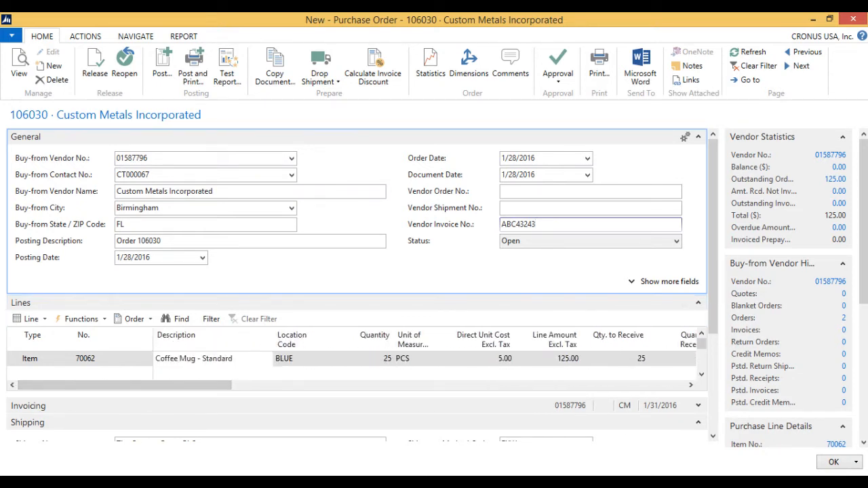
left_click(161, 65)
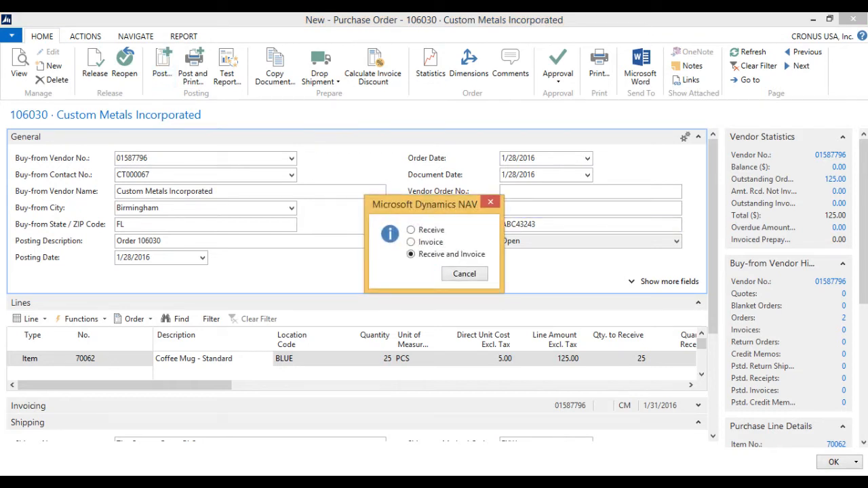
After the drop-shipment error on Receive and Invoice, post as Receive only and close the order
left_click(464, 274)
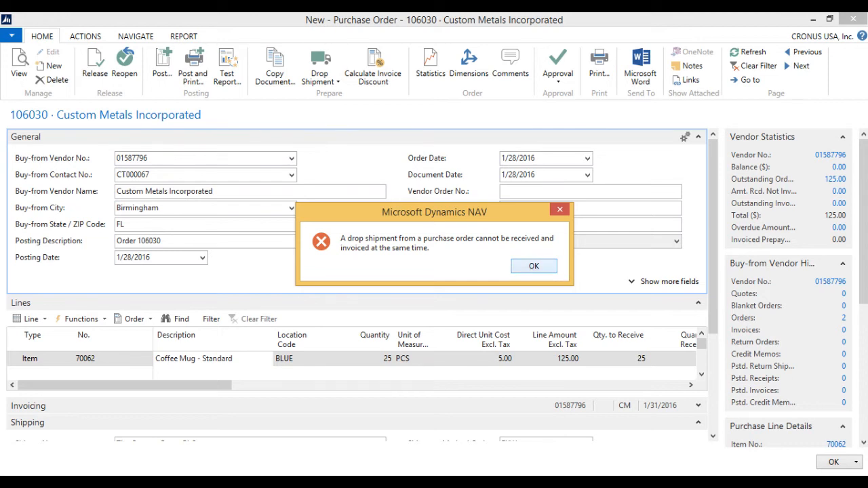
left_click(533, 264)
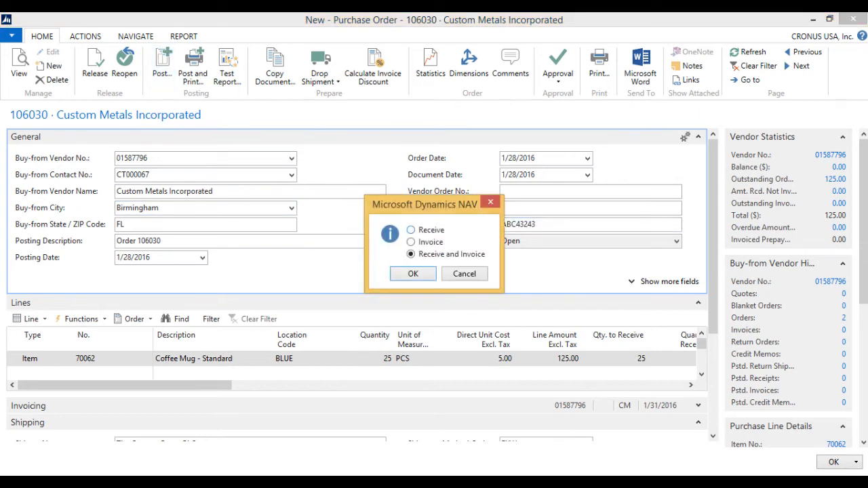
left_click(412, 274)
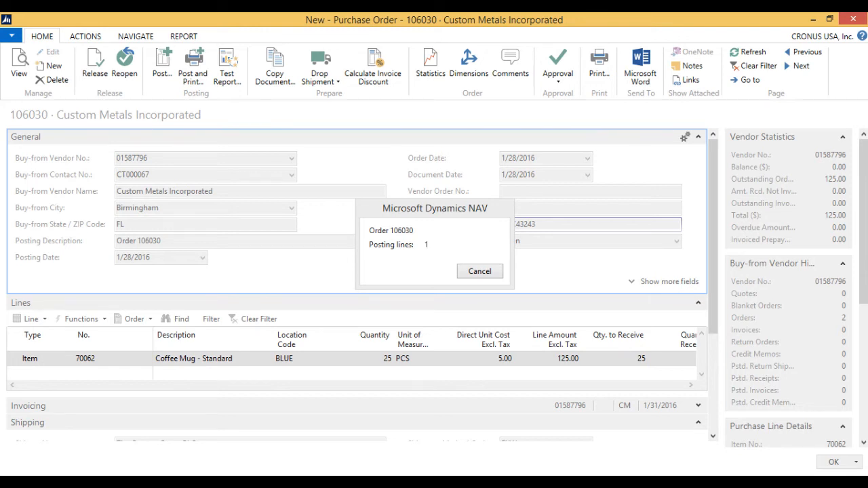
left_click(481, 271)
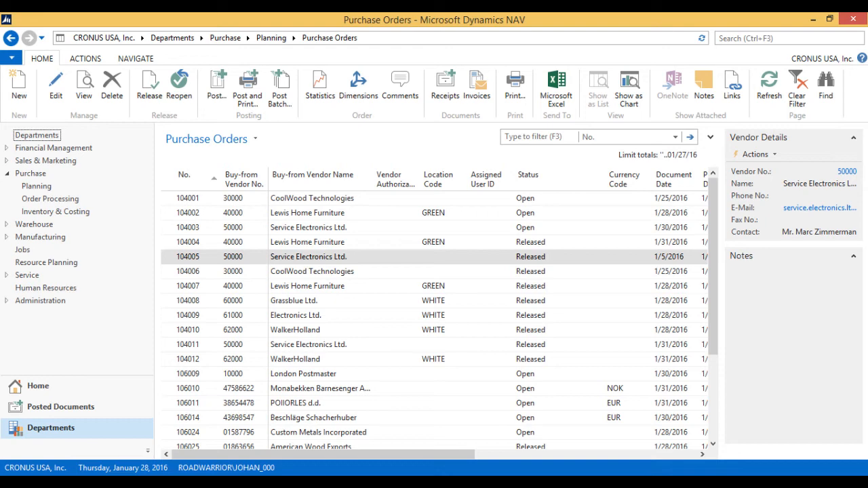
Reopen sales order 1008 for The Cannon Group PLC from the Sales Orders list and review its lines
type("sales order")
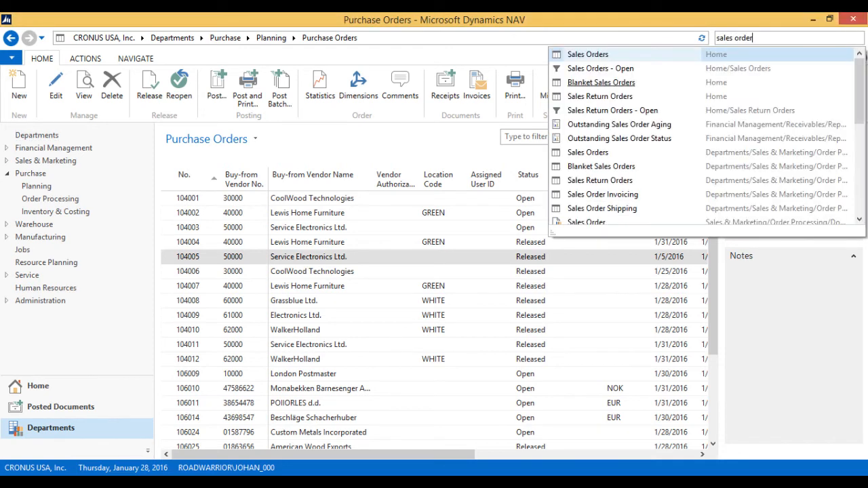
left_click(587, 54)
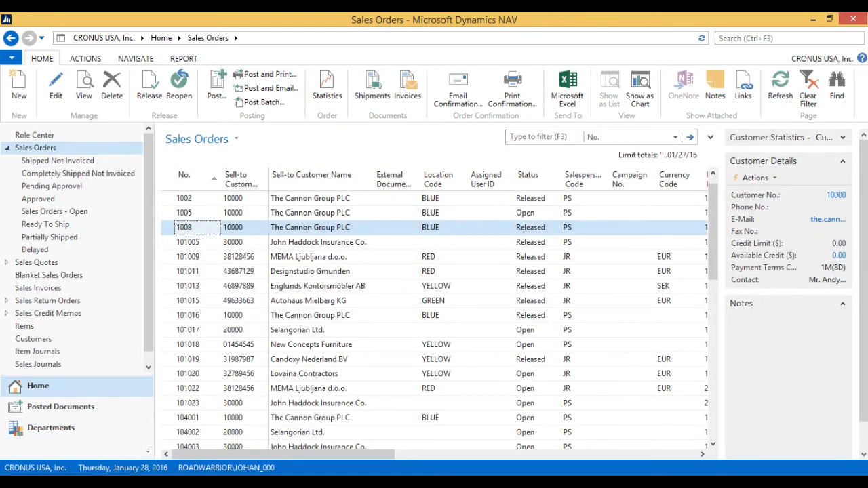
double_click(184, 227)
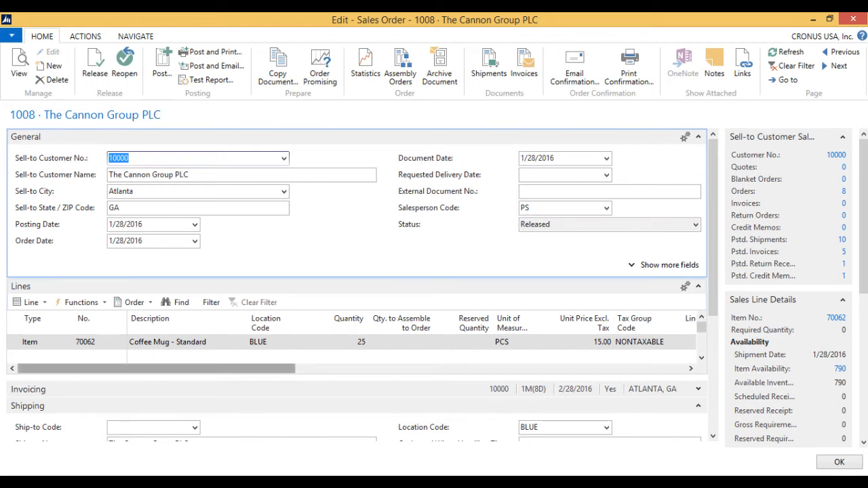
scroll("right", 3)
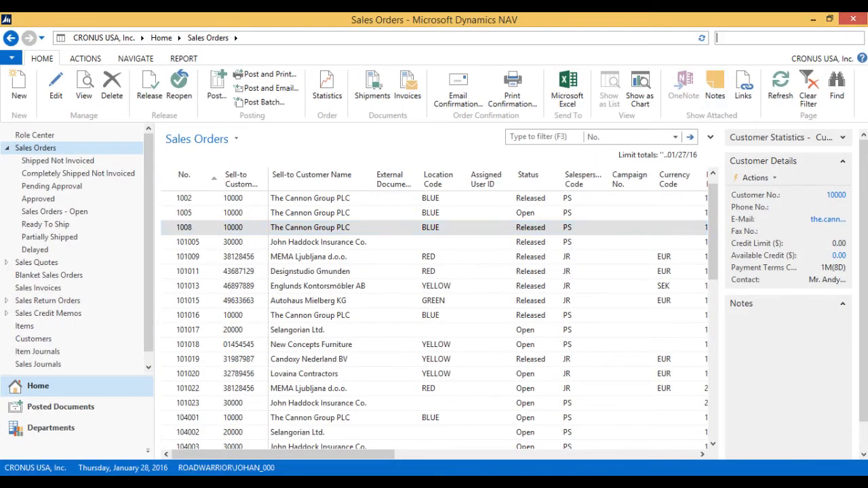
View the Item Ledger Entries for item 70062, Coffee Mug - Standard, from the Items list
type("items")
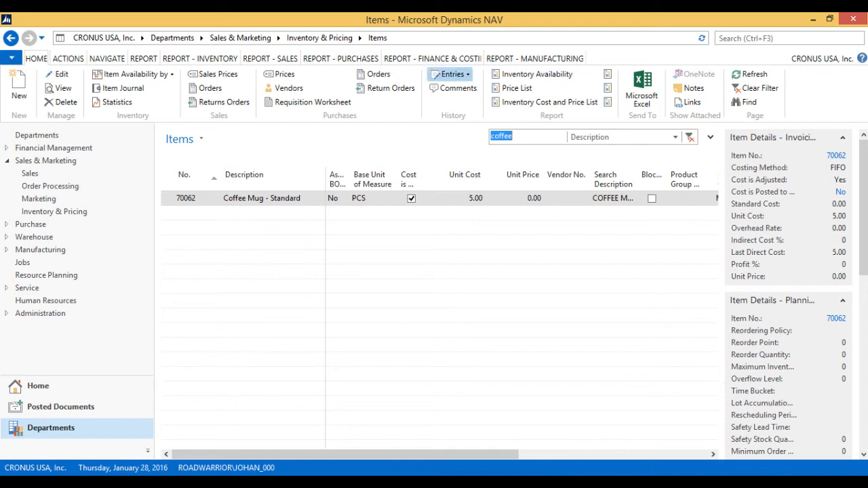
left_click(446, 73)
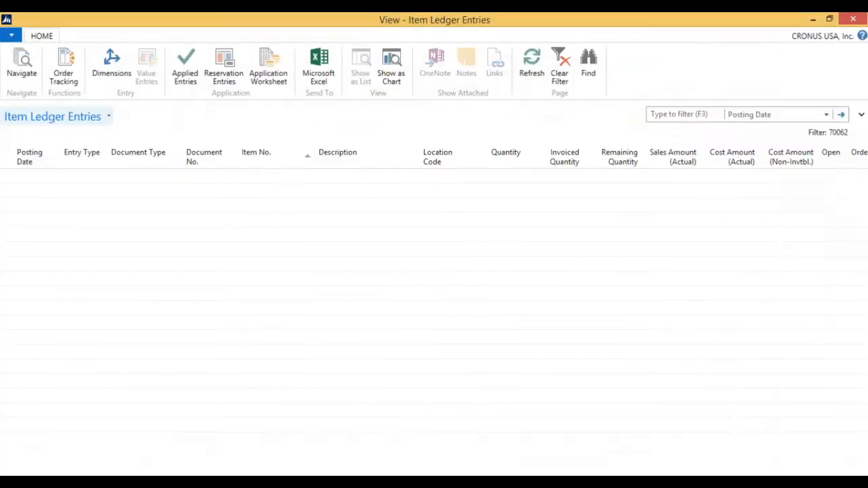